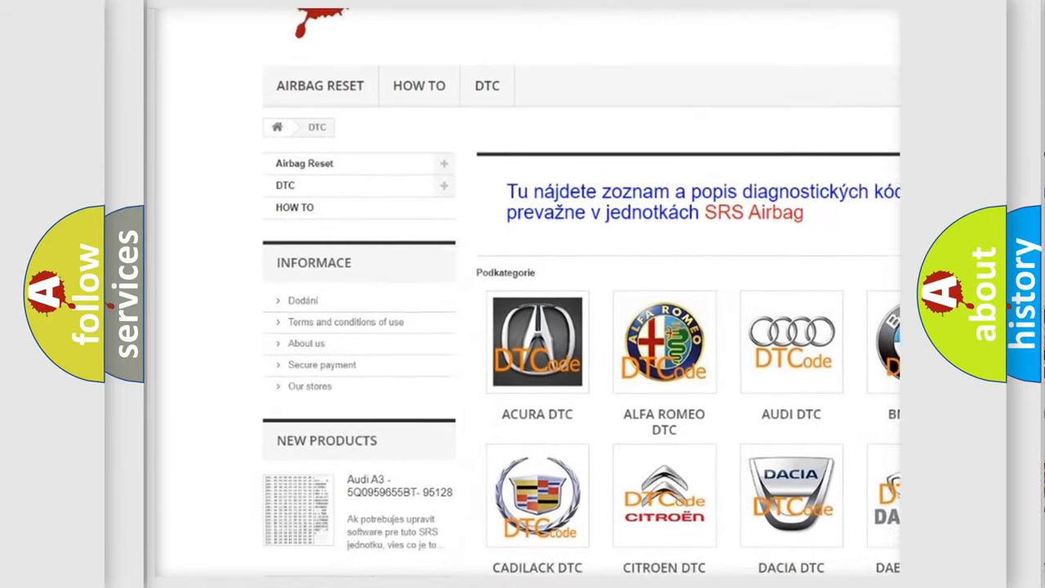
Scroll down and open the DTC section showing car make categories, including Audi.
scroll(down, 3)
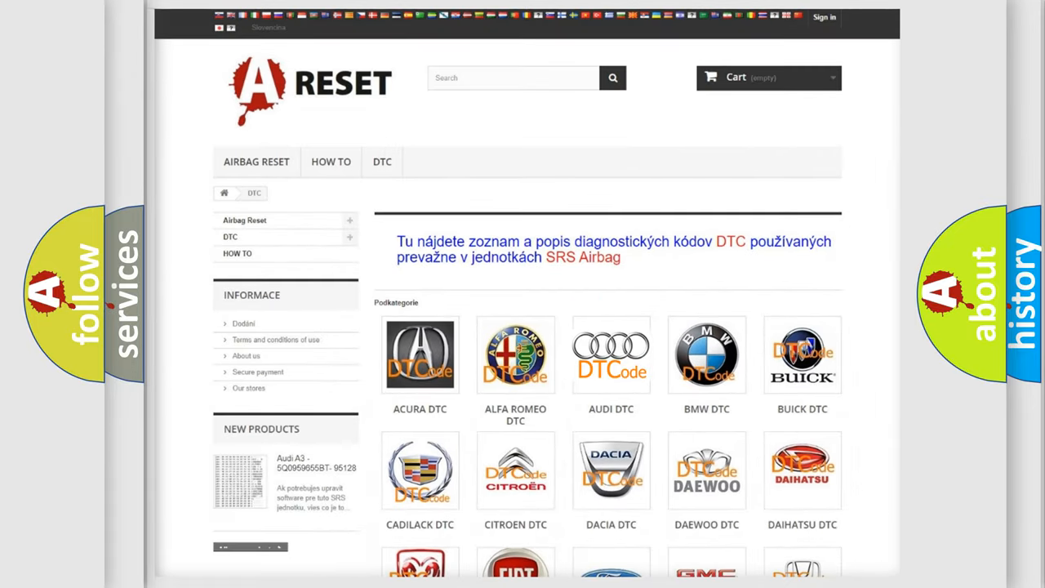
click(610, 354)
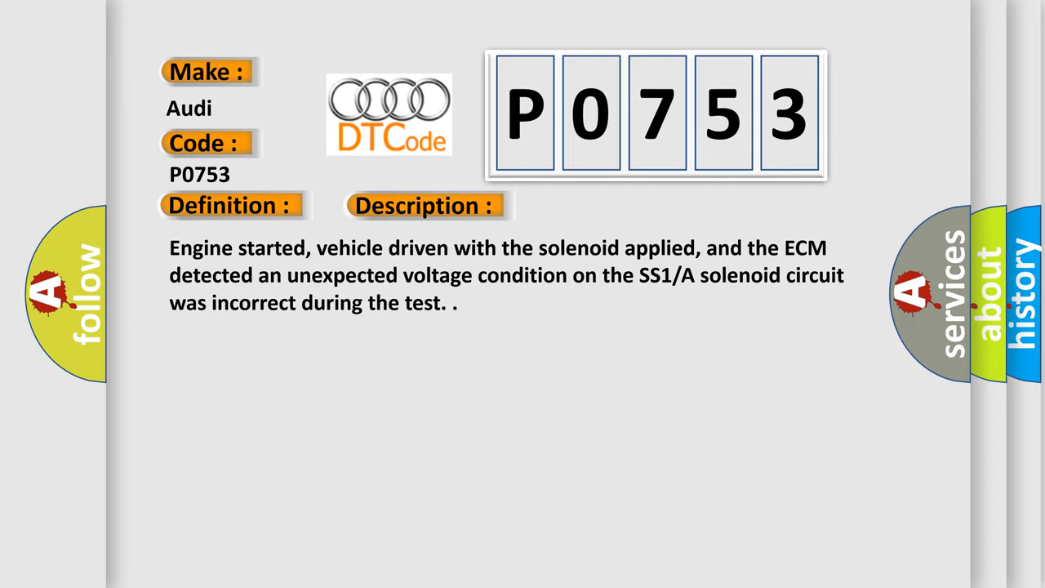
Advance to the Cause slide listing fuse, signal, voltage, ground, harness and connector checks.
click(600, 204)
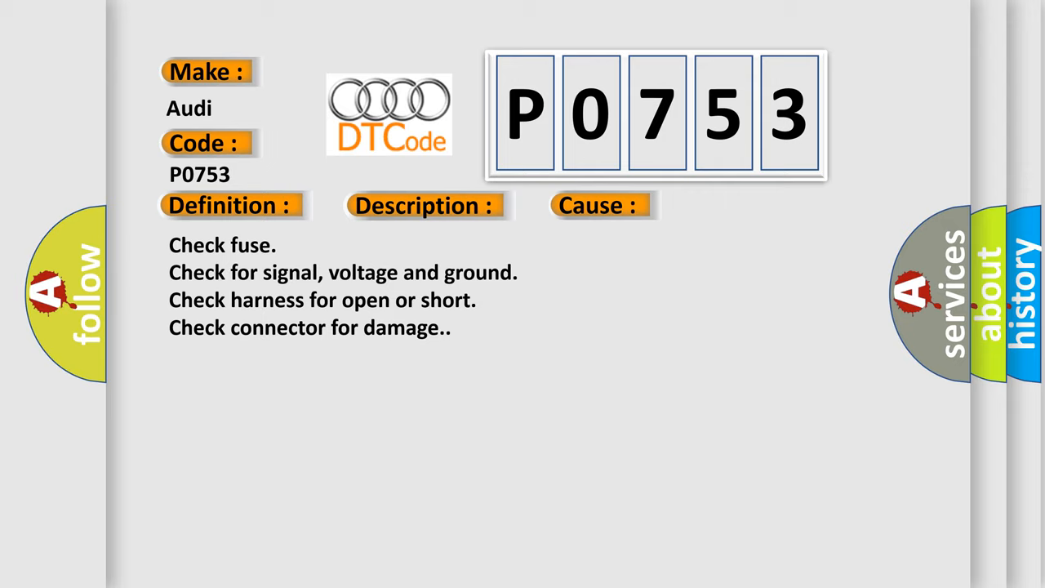